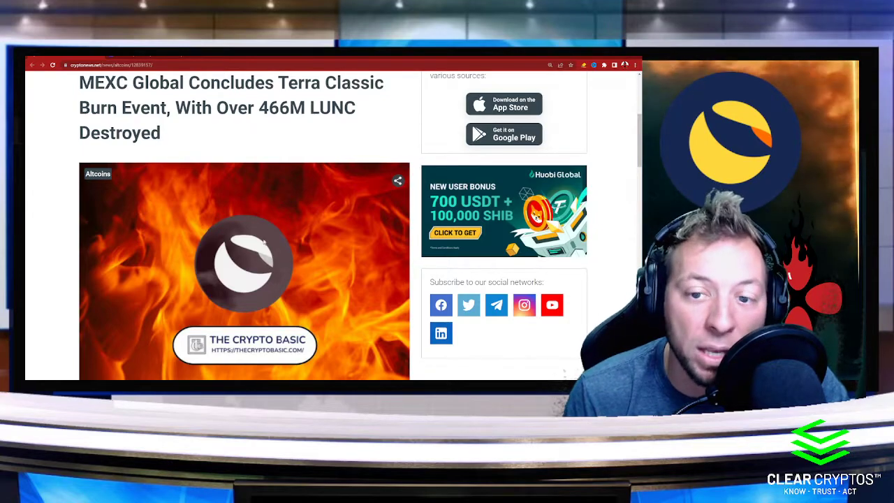
{"action": "scroll", "scroll_direction": "down", "scroll_amount": 3}
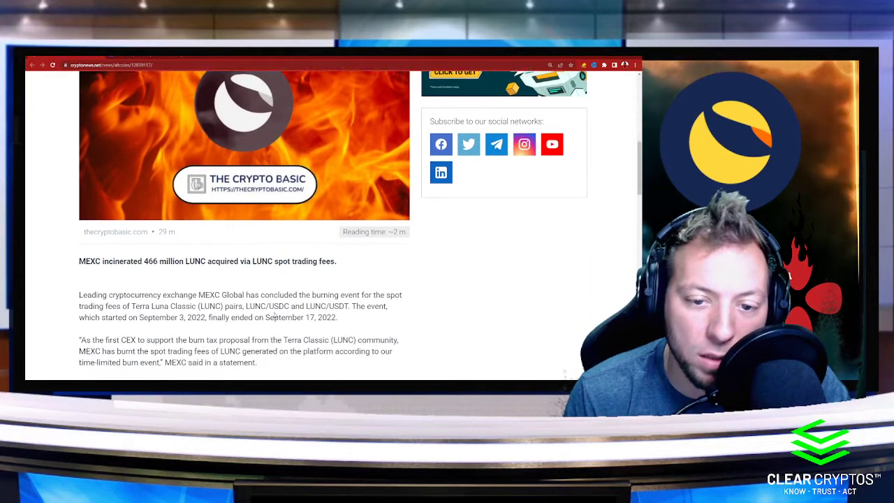
{"action": "scroll", "scroll_direction": "down", "scroll_amount": 3}
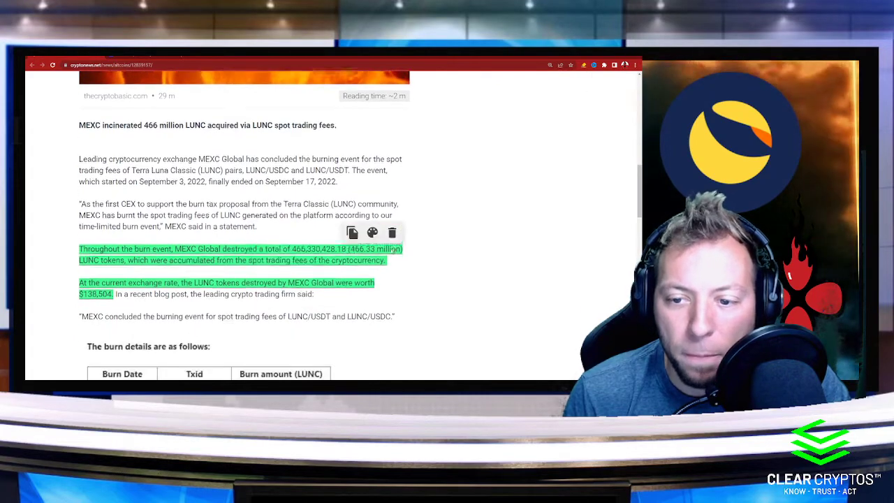
{"action": "scroll", "scroll_direction": "down", "scroll_amount": 3}
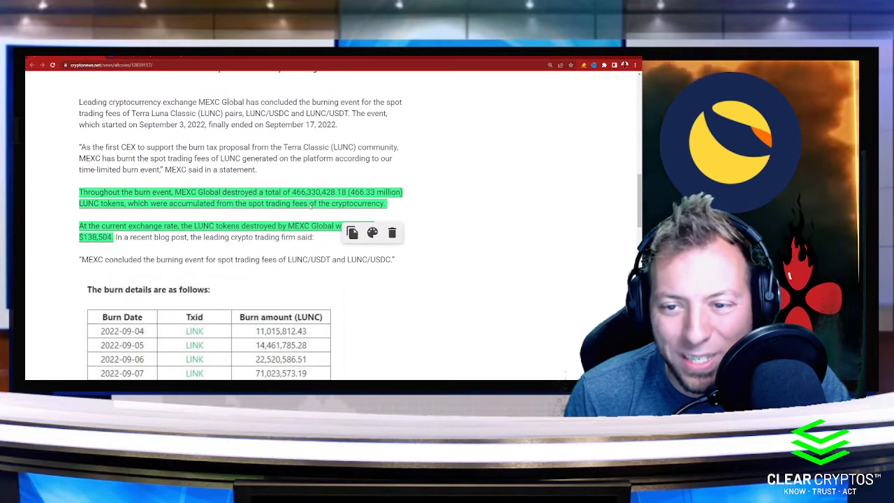
{"action": "scroll", "scroll_direction": "down", "scroll_amount": 3}
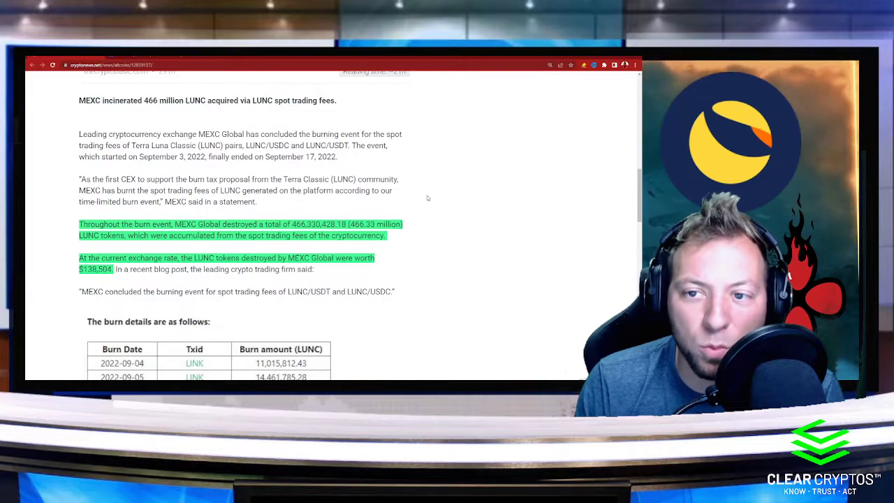
{"action": "scroll", "scroll_direction": "down", "scroll_amount": 3}
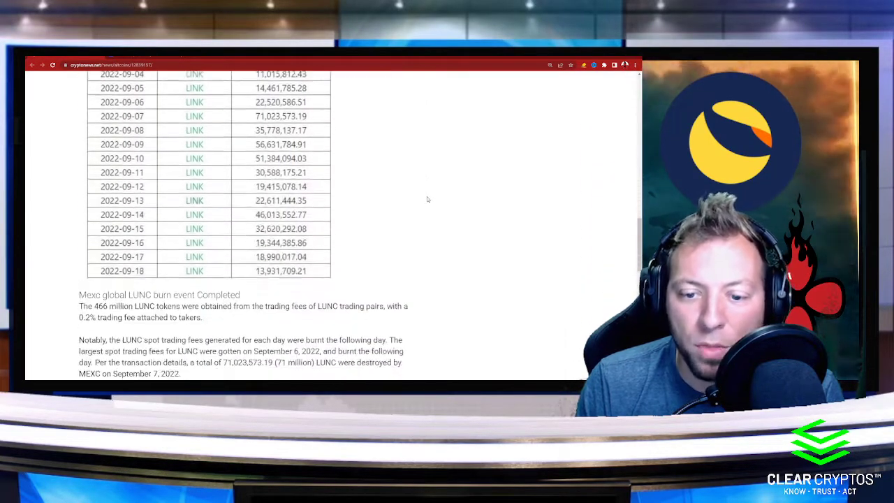
{"action": "scroll", "scroll_direction": "down", "scroll_amount": 3}
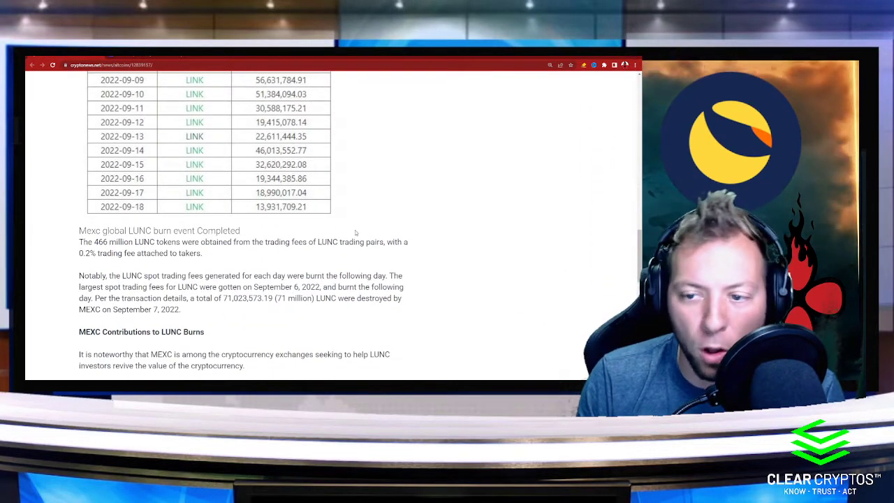
{"action": "scroll", "scroll_direction": "down", "scroll_amount": 3}
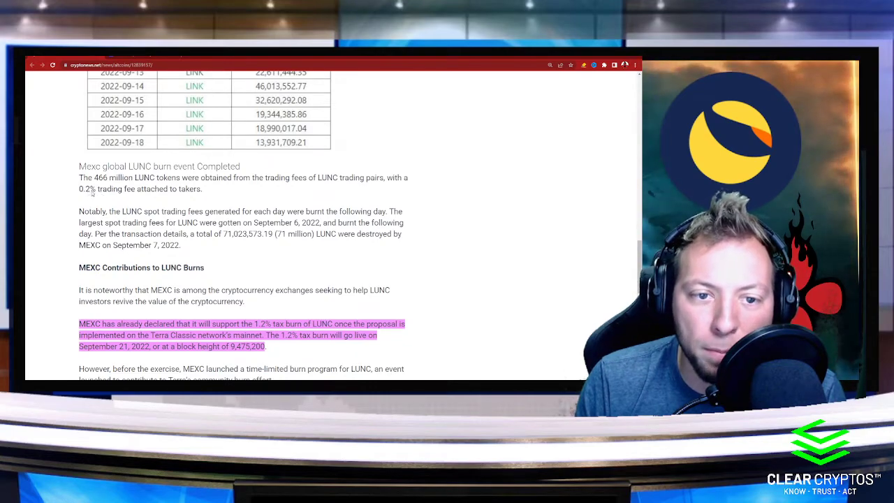
{"action": "scroll", "scroll_direction": "down", "scroll_amount": 3}
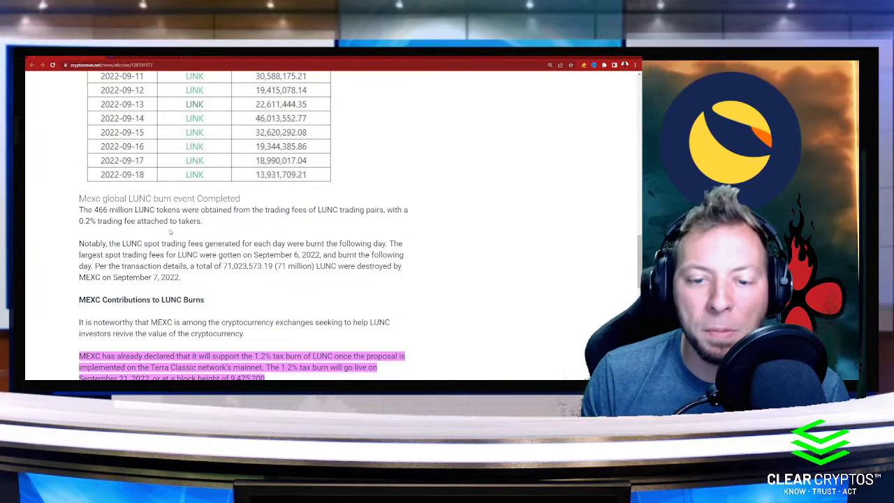
{"action": "scroll", "scroll_direction": "down", "scroll_amount": 3}
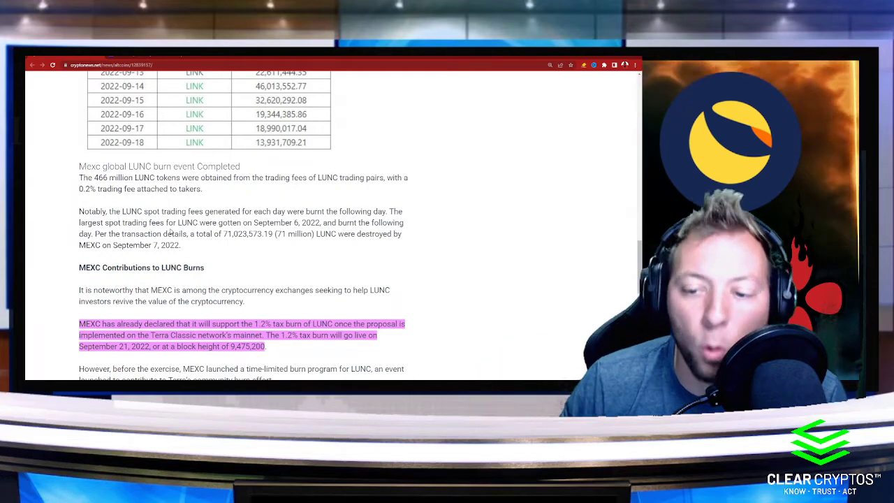
{"action": "scroll", "scroll_direction": "down", "scroll_amount": 3}
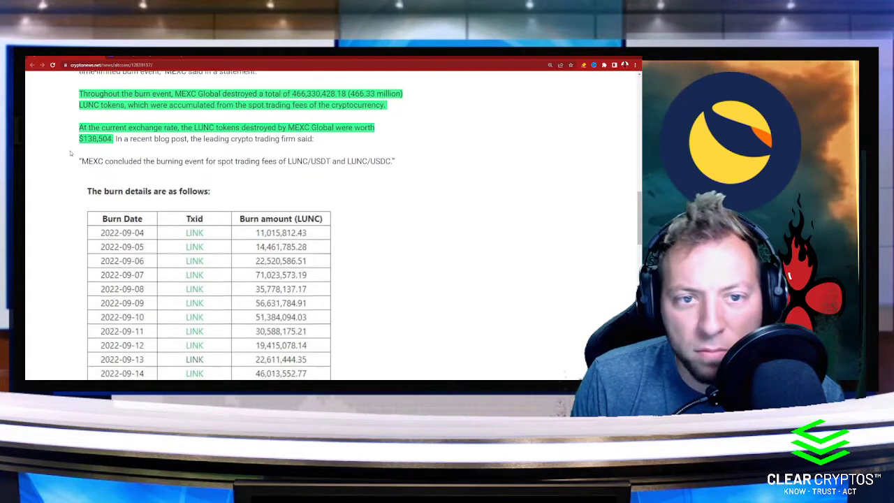
{"action": "scroll", "scroll_direction": "down", "scroll_amount": 3}
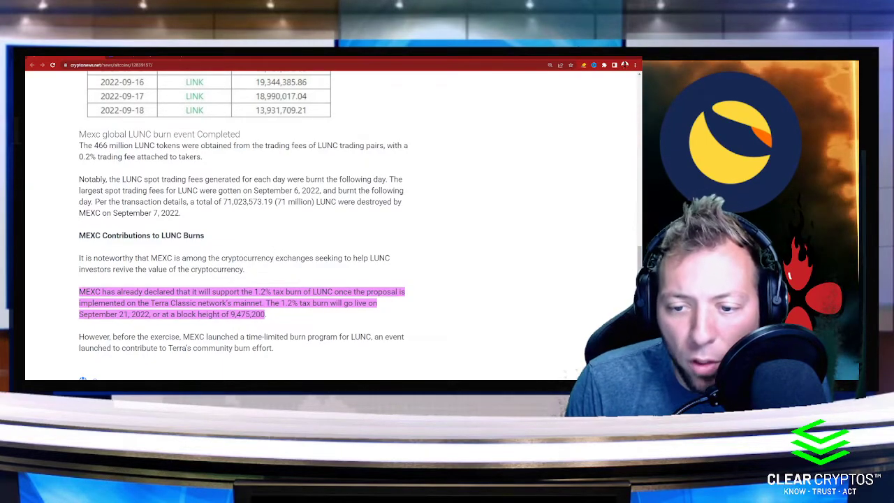
{"action": "scroll", "scroll_direction": "down", "scroll_amount": 3}
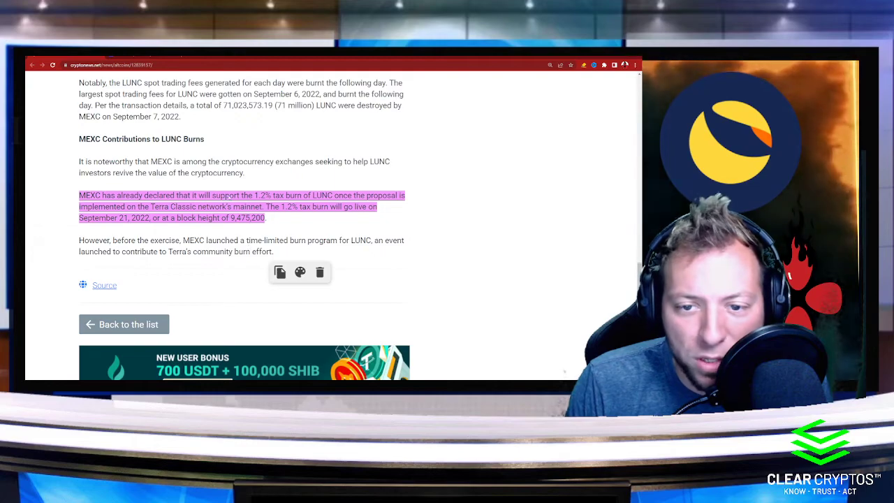
{"action": "mouse_move", "coordinate": [280, 217]}
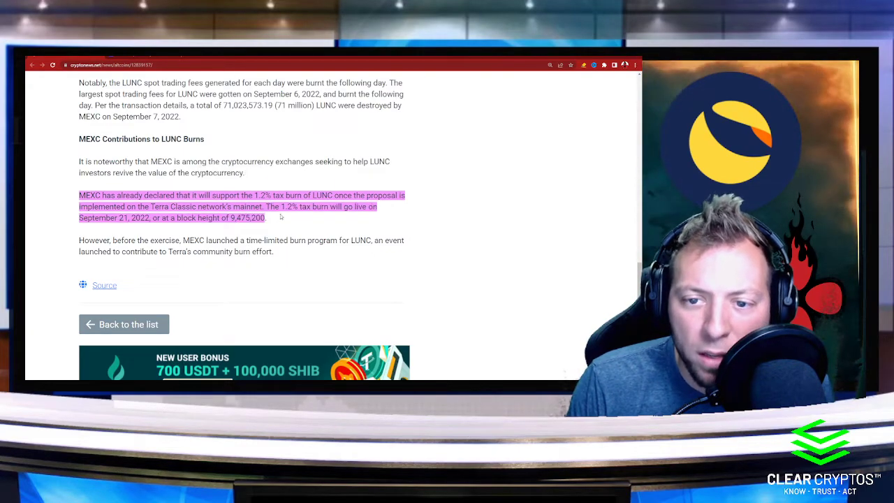